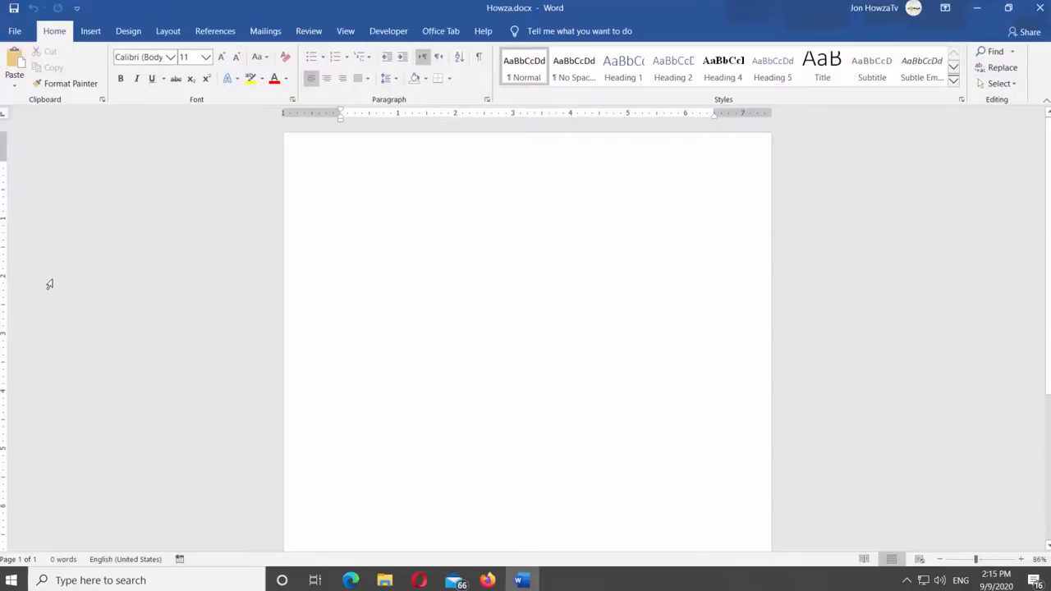
Apply the Wave warp from Text Effects > Transform to the olive 'HowzaTv' WordArt.
click(90, 29)
text(HowzaTv)
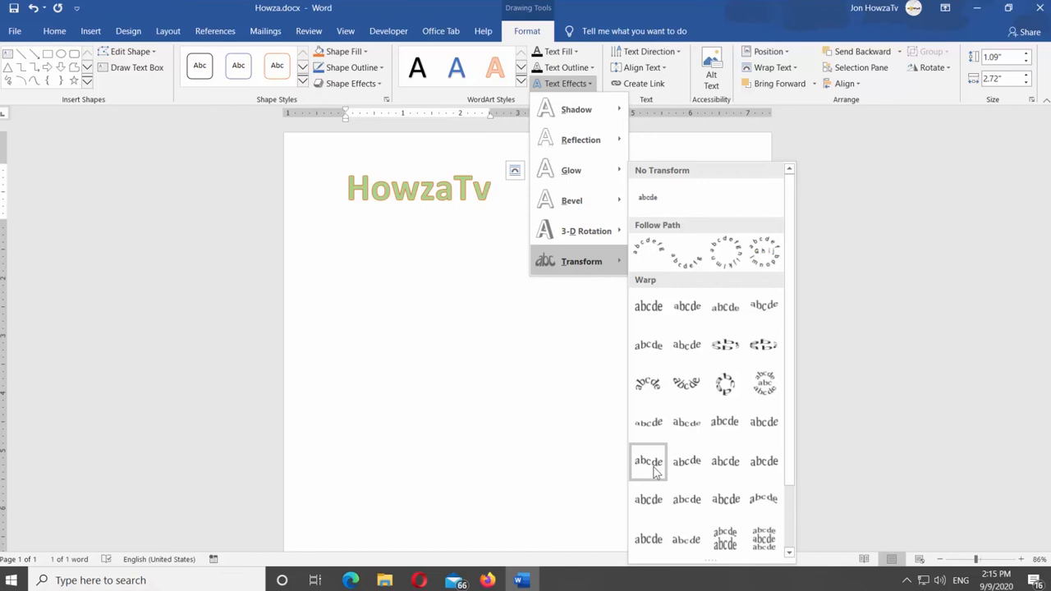
click(647, 459)
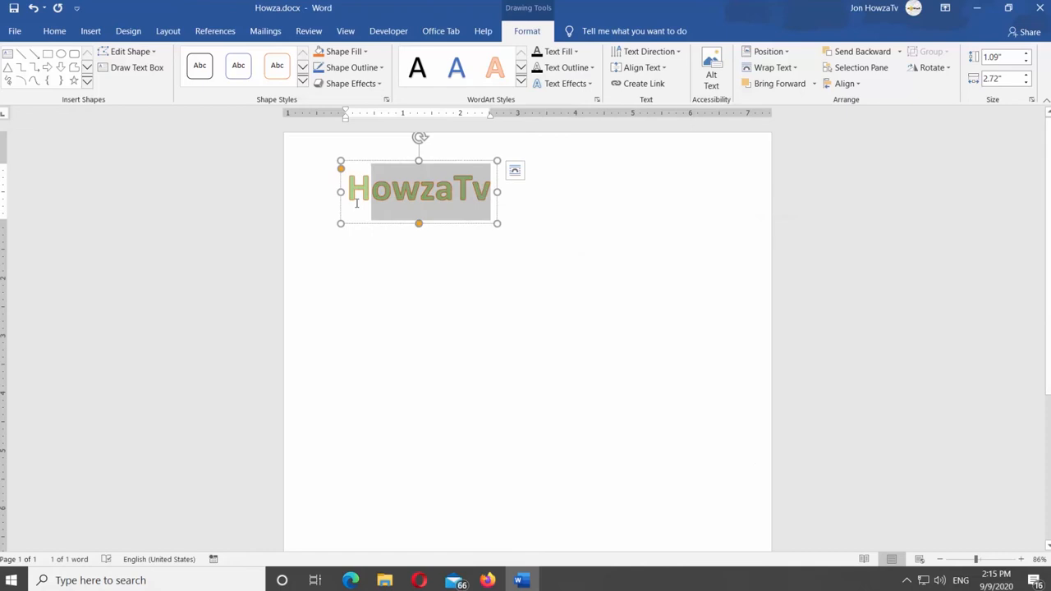